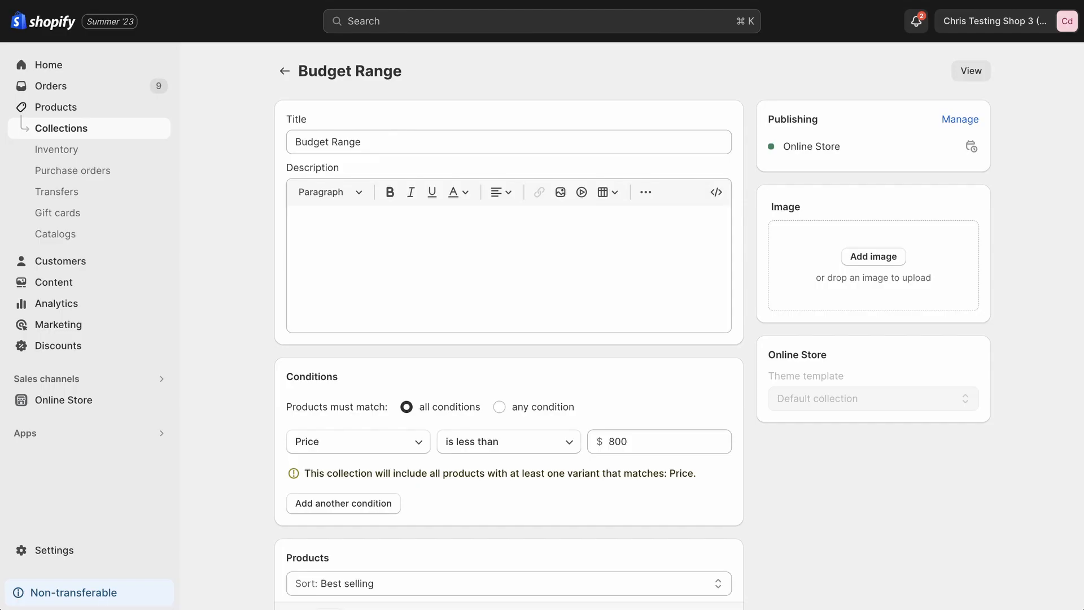
- Filter the Shoes collection by Price, Brand Nike and a single Size
{"action": "left_click", "coordinate": [970, 70]}
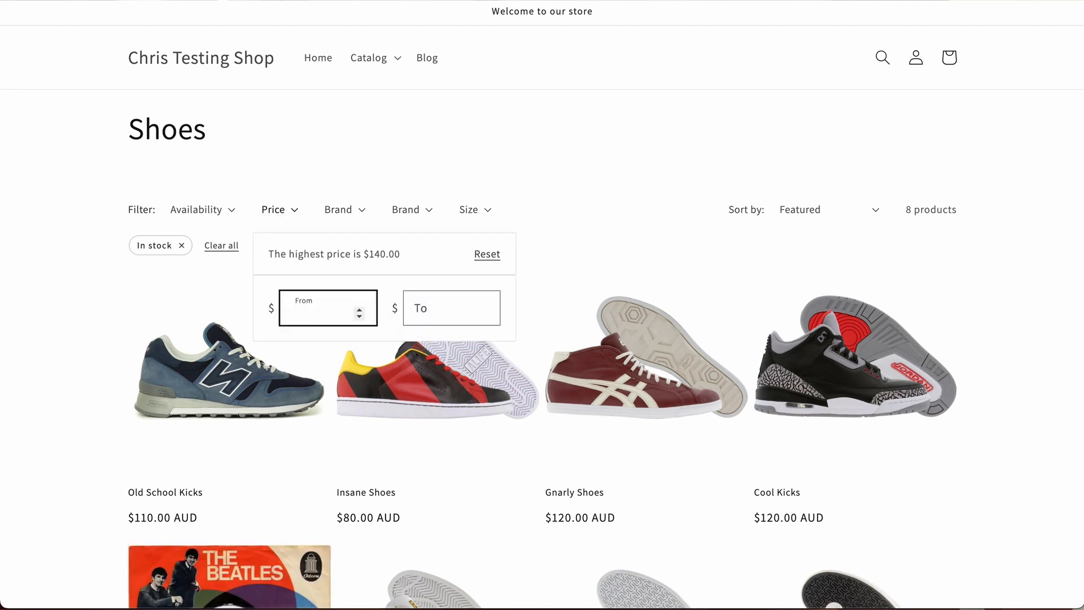
{"action": "left_click", "coordinate": [343, 210]}
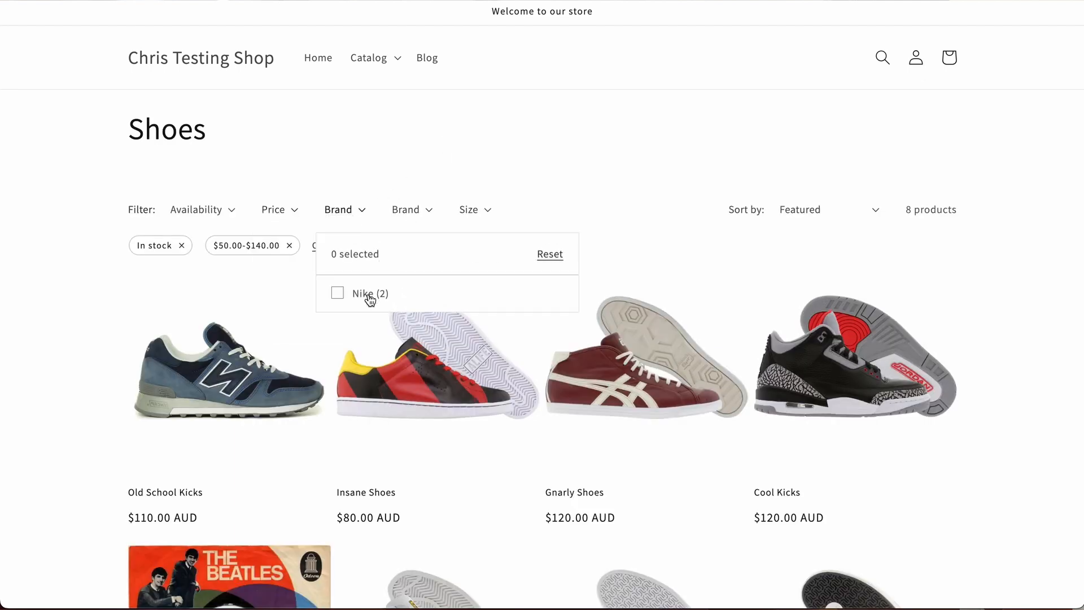
{"action": "left_click", "coordinate": [337, 293]}
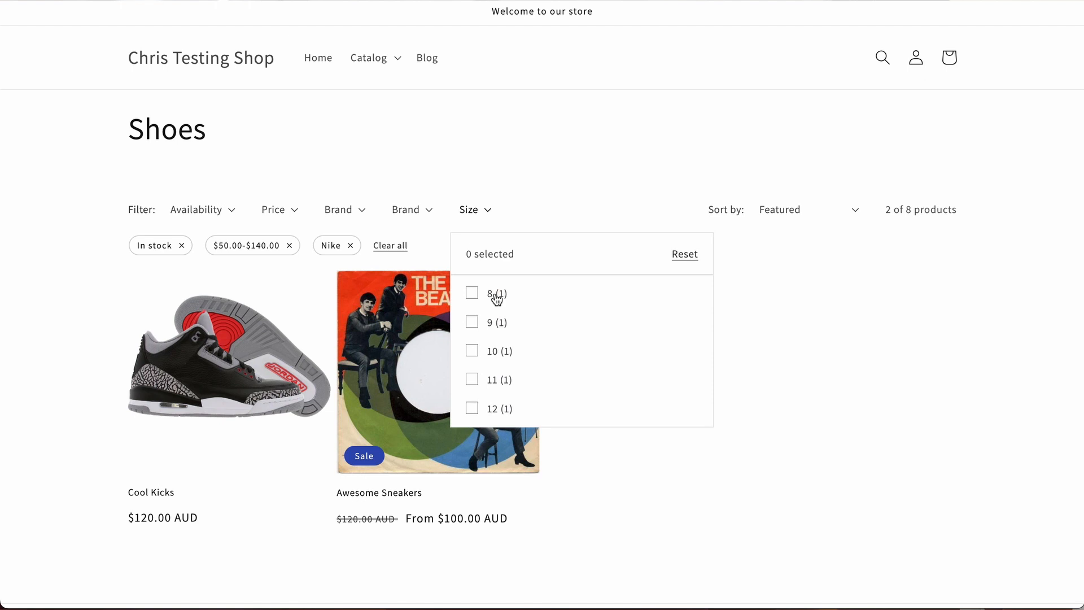
{"action": "left_click", "coordinate": [471, 379]}
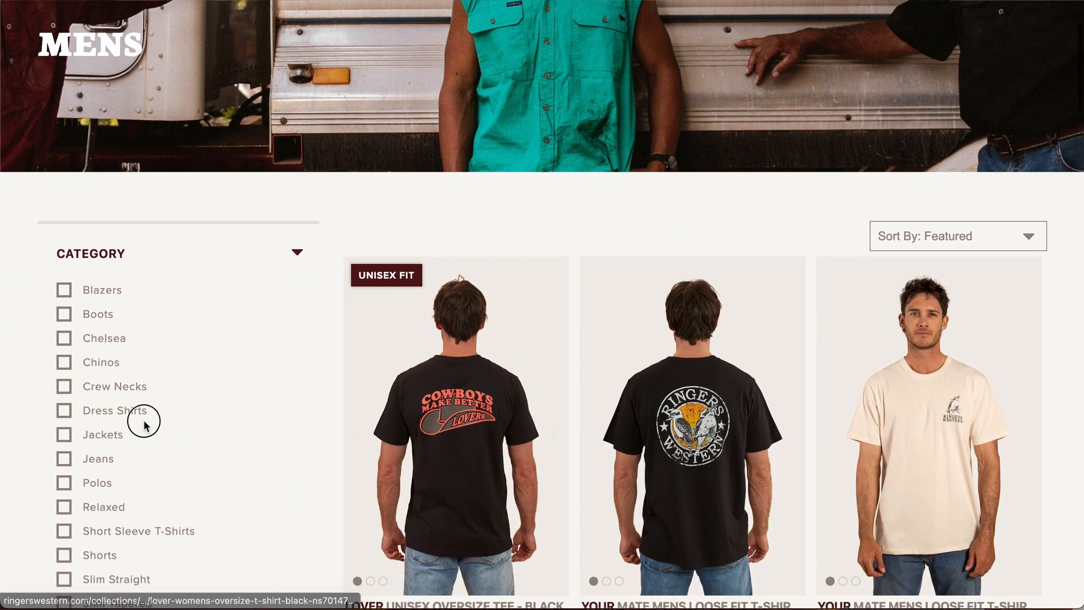
- On Mens, try Dress Shirts and Long Sleeve category filters, clear them, then filter to size 2XL
{"action": "left_click", "coordinate": [63, 410]}
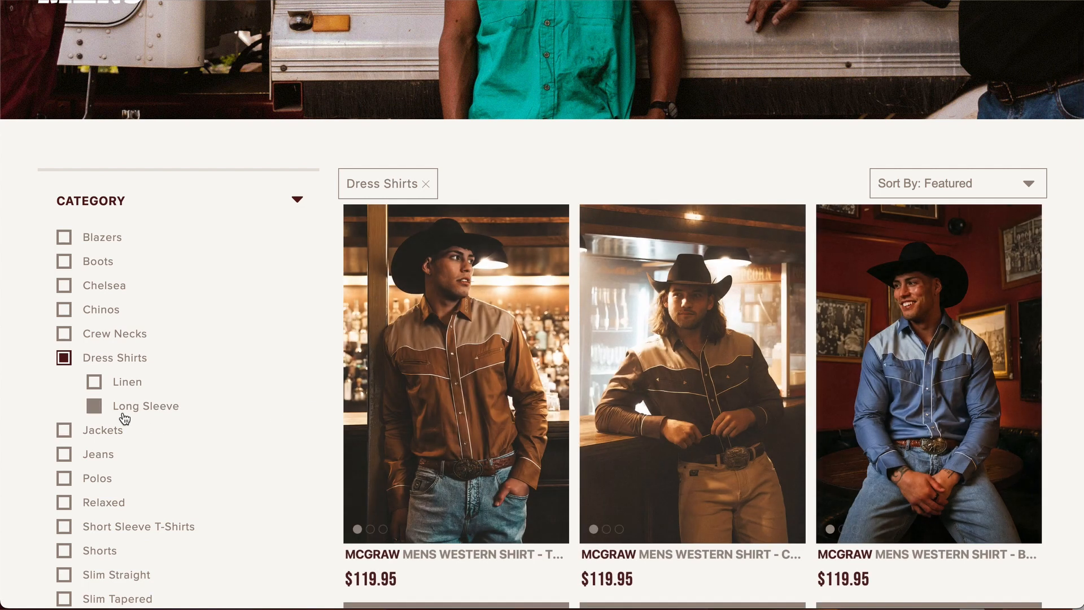
{"action": "left_click", "coordinate": [95, 406]}
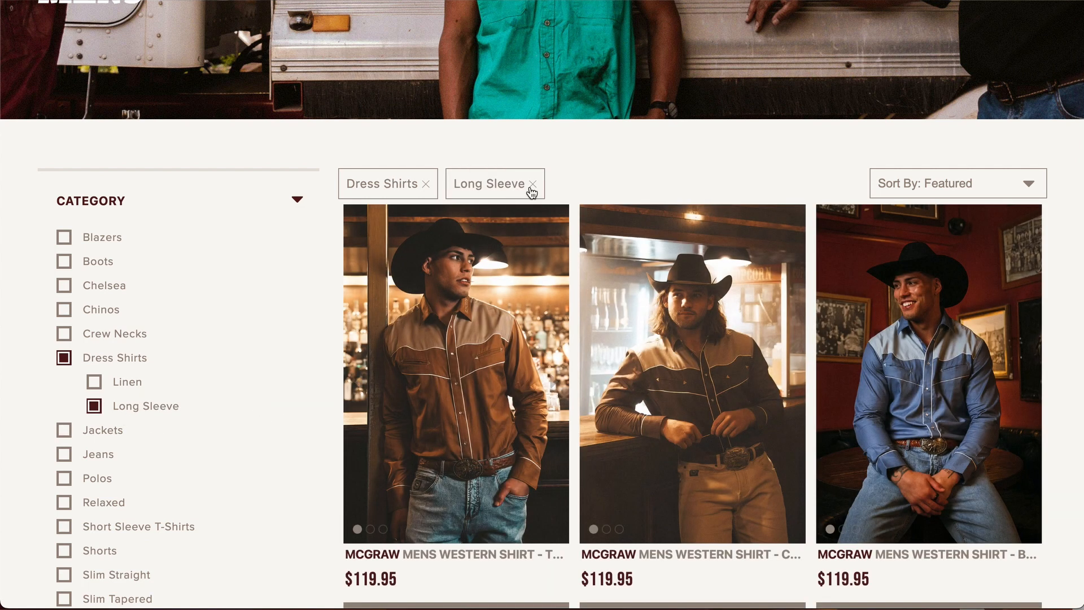
{"action": "left_click", "coordinate": [539, 183]}
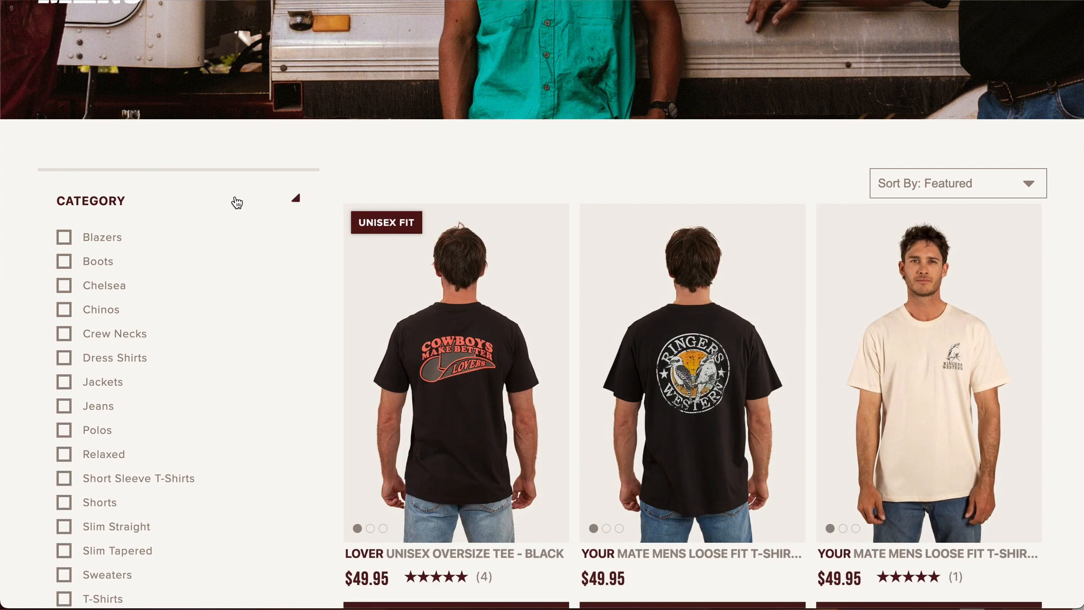
{"action": "left_click", "coordinate": [63, 350]}
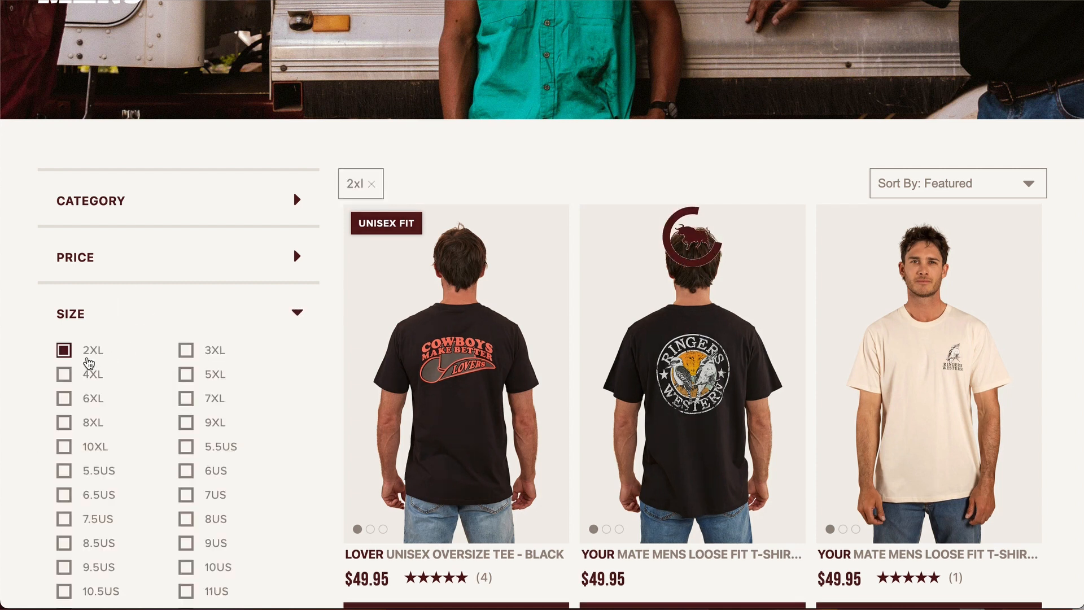
{"action": "left_click", "coordinate": [177, 256]}
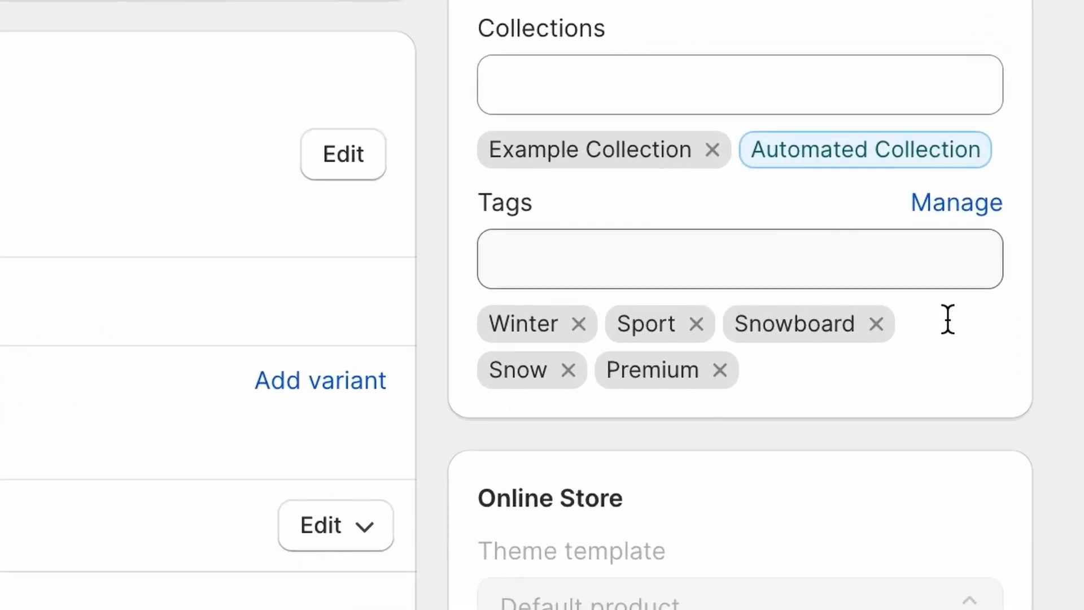
{"action": "mouse_move", "coordinate": [845, 384]}
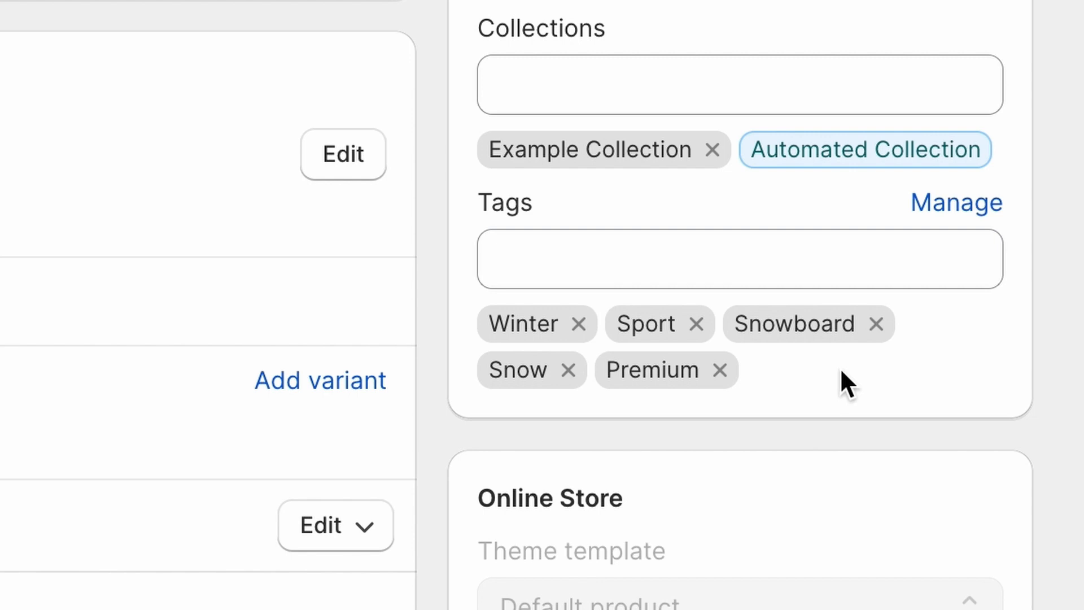
- Show the product's Collections and Tags fields in the Shopify admin product editor
{"action": "left_click", "coordinate": [340, 19]}
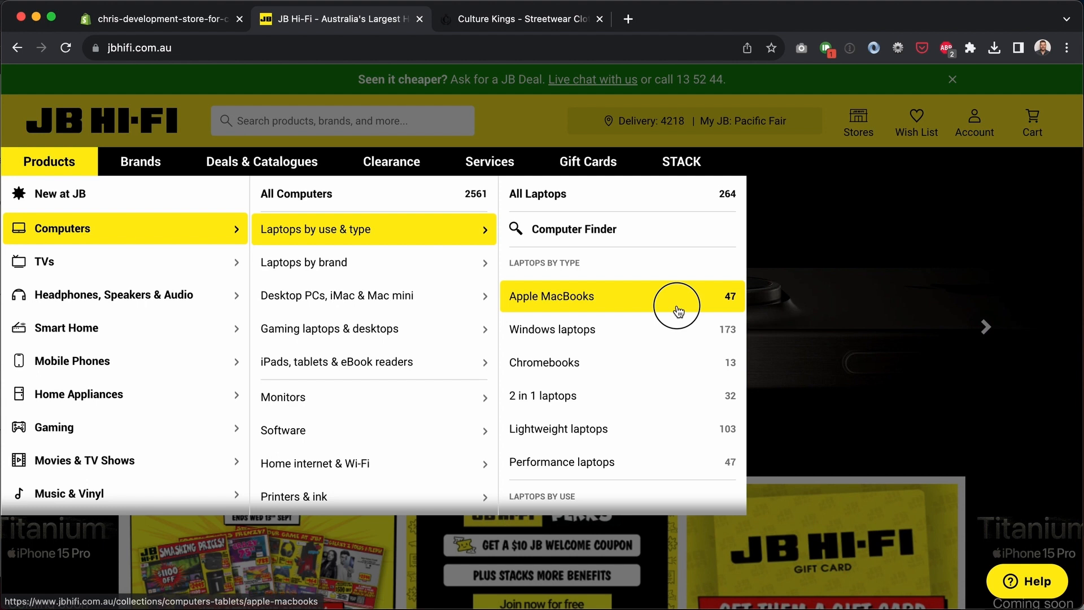
- Browse JB Hi-Fi's Apple MacBooks collection, then switch to Culture Kings and open its womens menu
{"action": "left_click", "coordinate": [551, 296]}
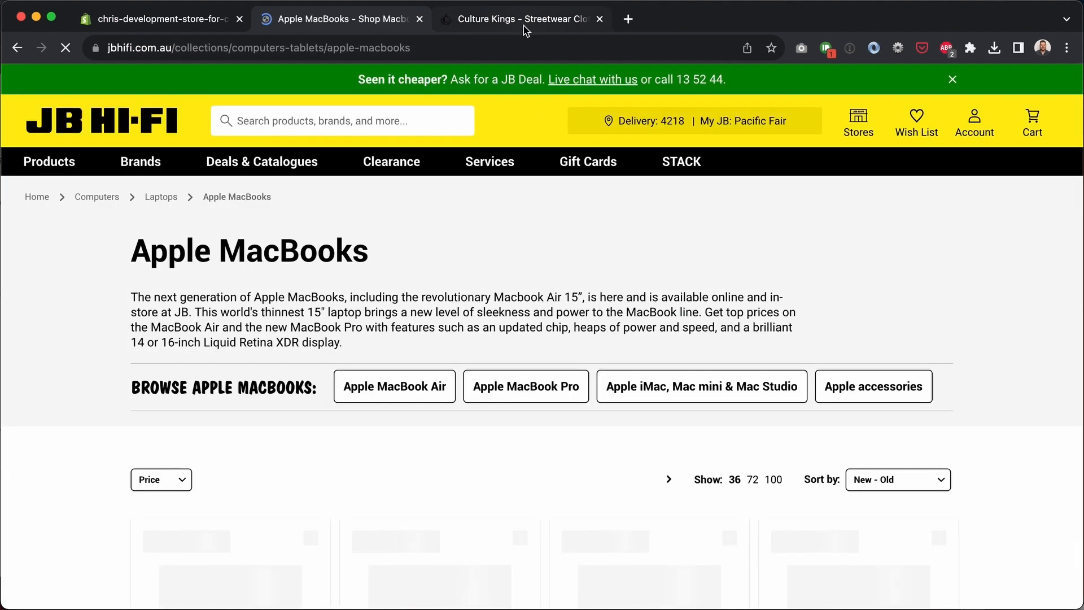
{"action": "left_click", "coordinate": [521, 19]}
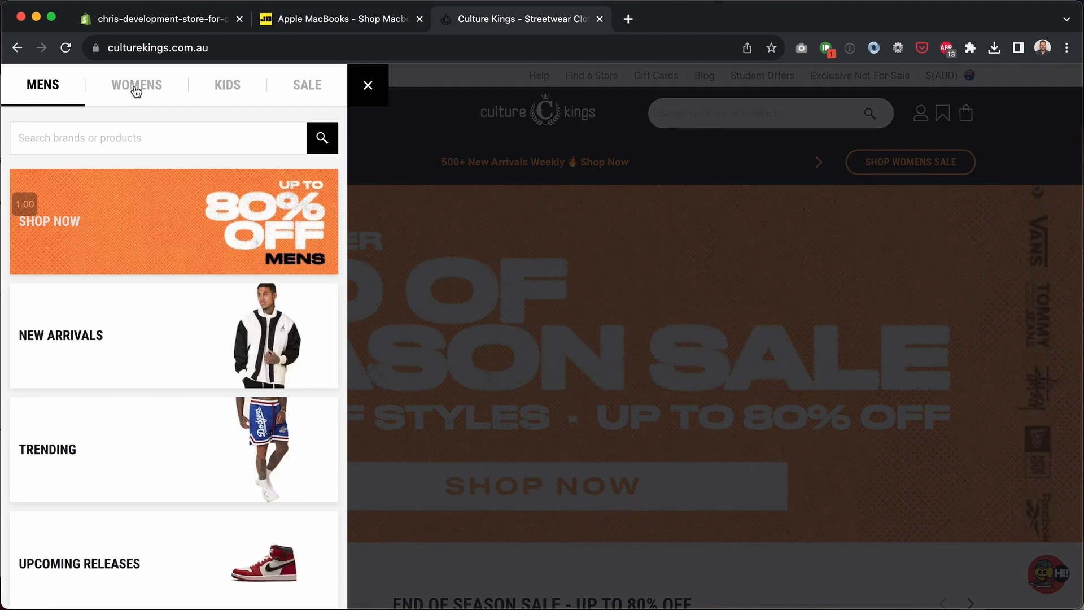
{"action": "left_click", "coordinate": [136, 85]}
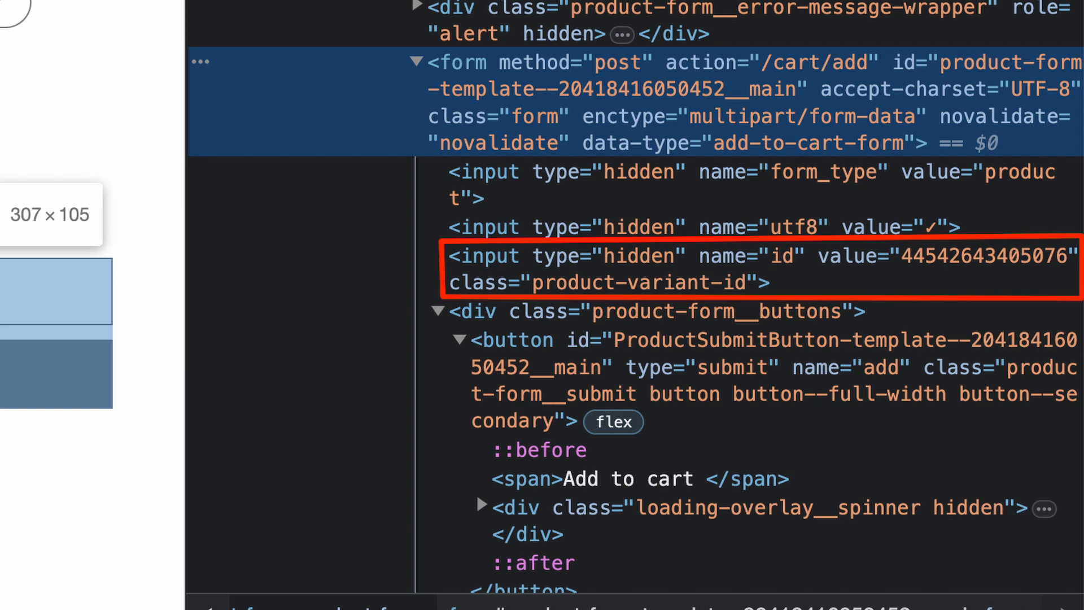
- From the Console, add The Complete Snowboard to the cart
{"action": "left_click", "coordinate": [779, 15]}
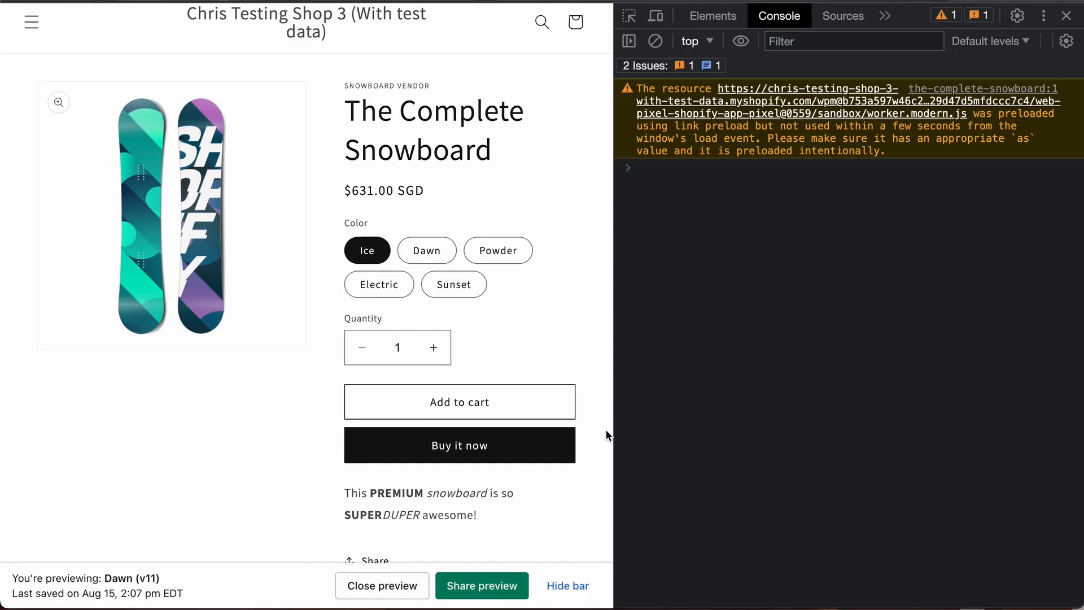
{"action": "left_click", "coordinate": [460, 402]}
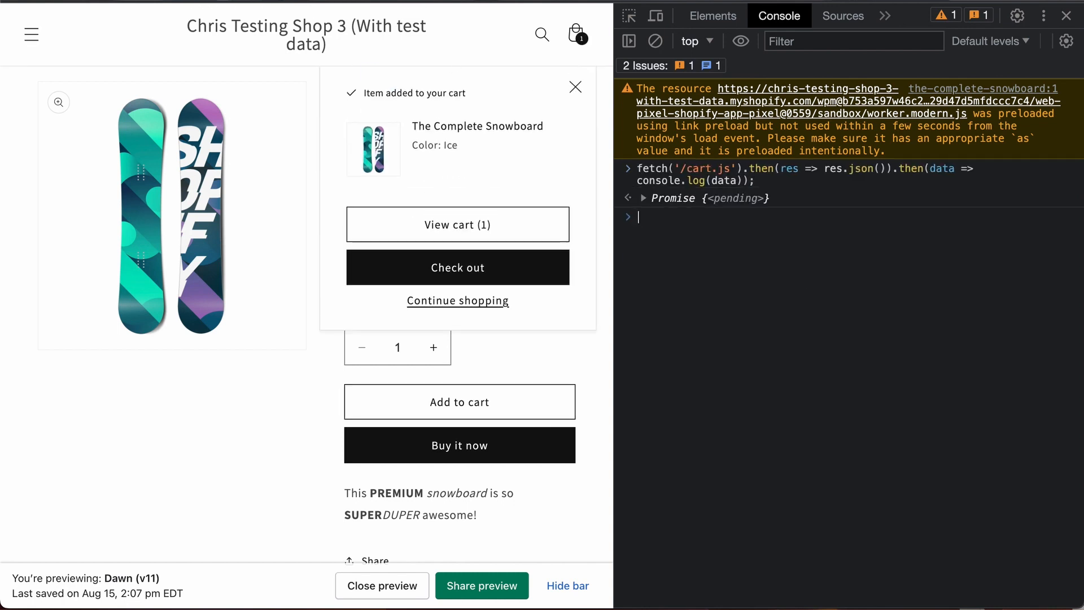
{"action": "left_click", "coordinate": [642, 199]}
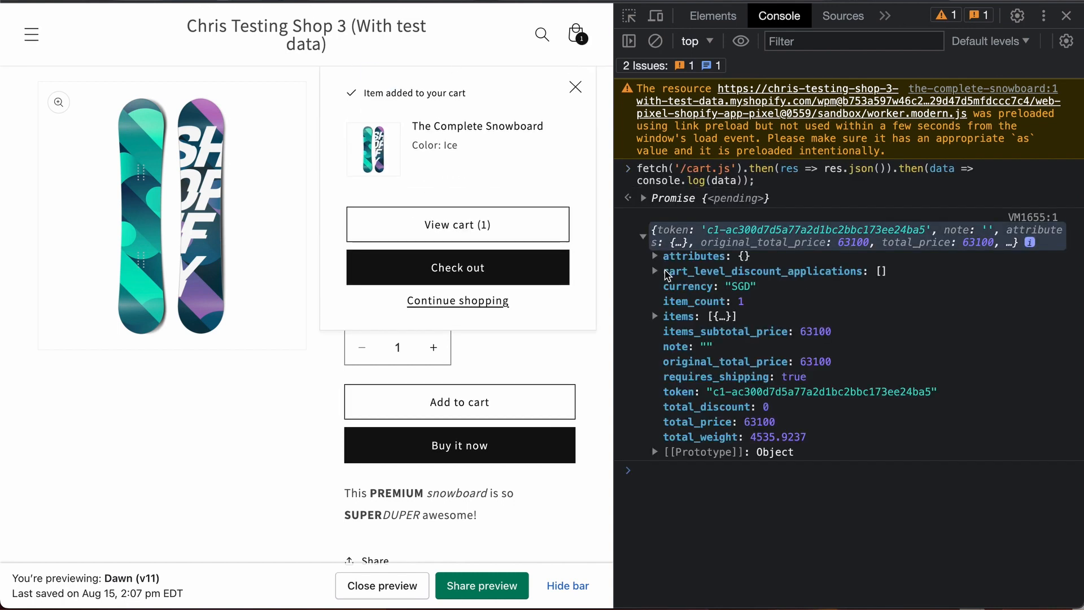
{"action": "left_click", "coordinate": [655, 316]}
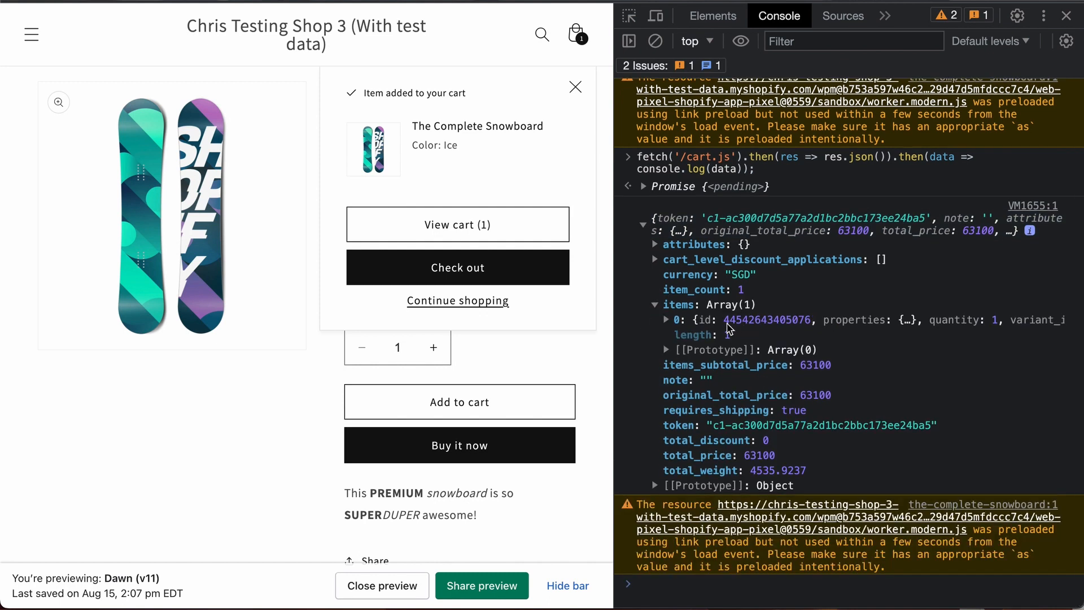
{"action": "left_click", "coordinate": [666, 320]}
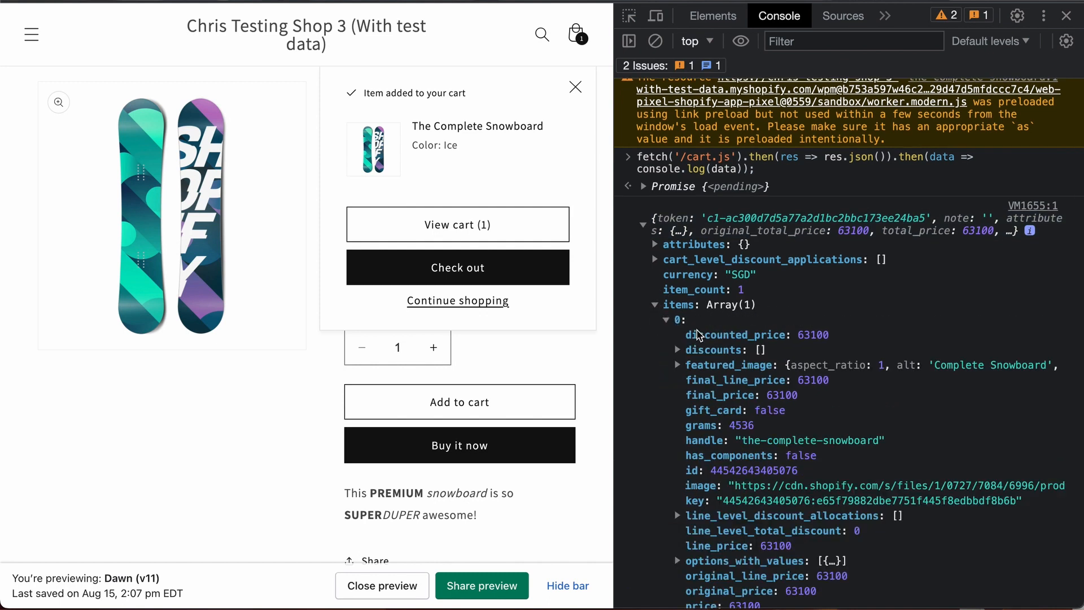
{"action": "scroll", "scroll_direction": "down", "scroll_amount": 3}
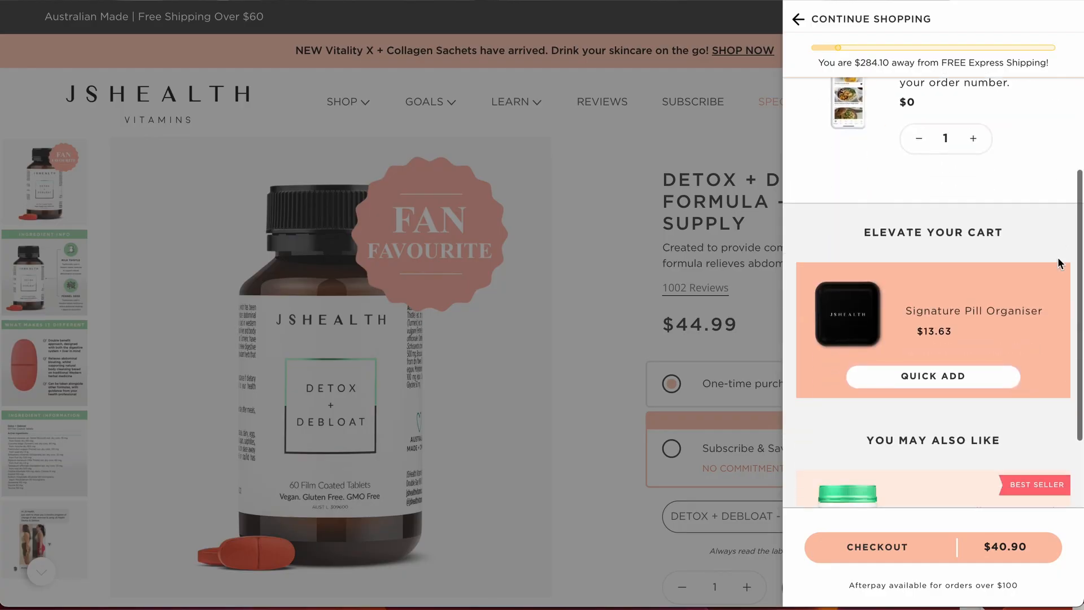
- Quick-add the Signature Pill Organiser upsell from the cart drawer's Elevate Your Cart section
{"action": "scroll", "scroll_direction": "down", "scroll_amount": 3}
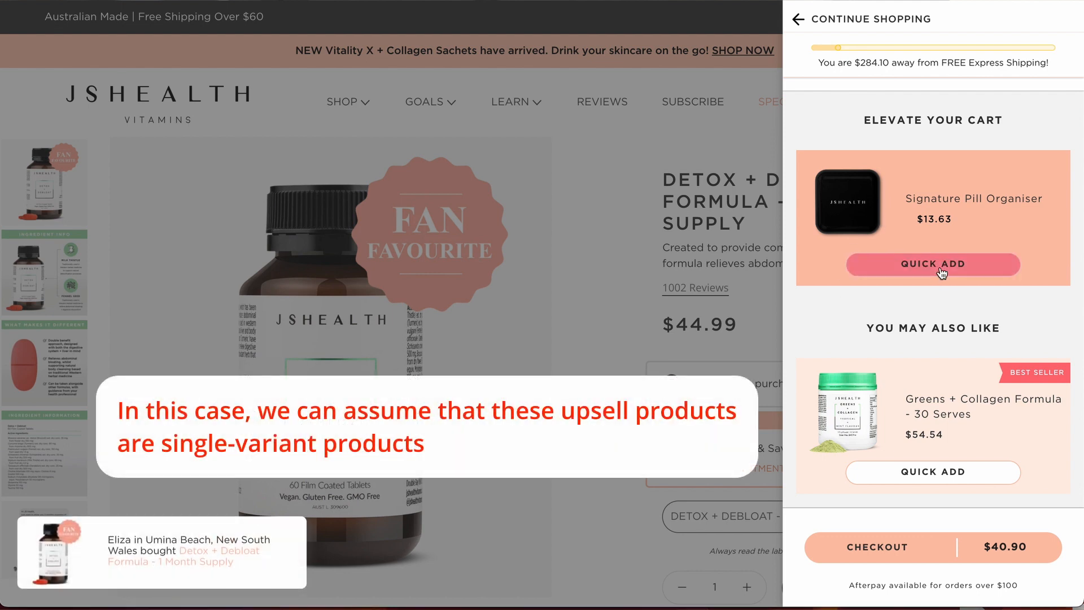
{"action": "left_click", "coordinate": [933, 264]}
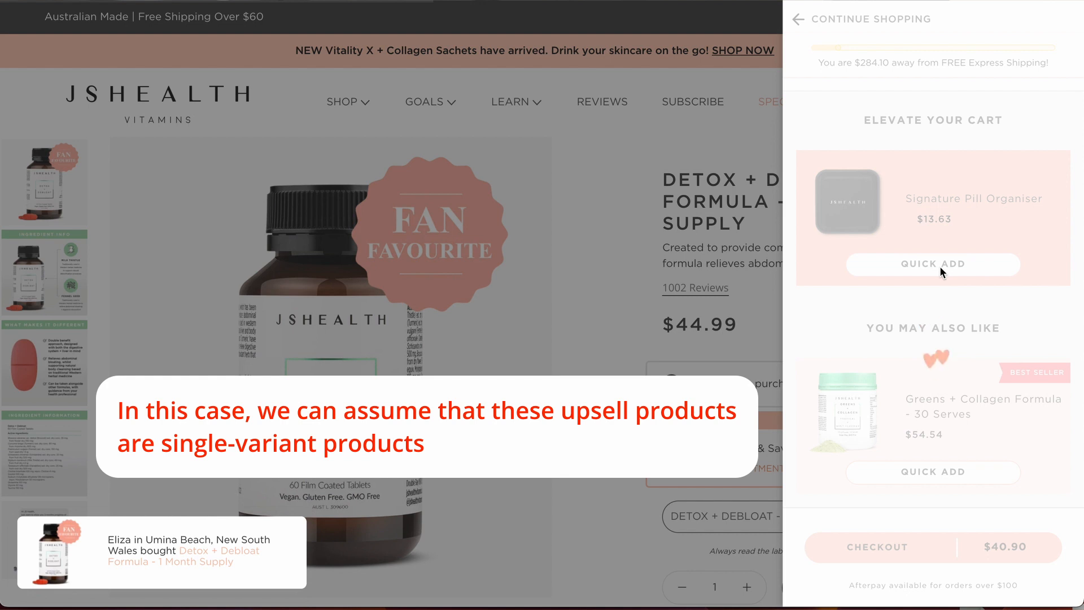
{"action": "left_click", "coordinate": [932, 263]}
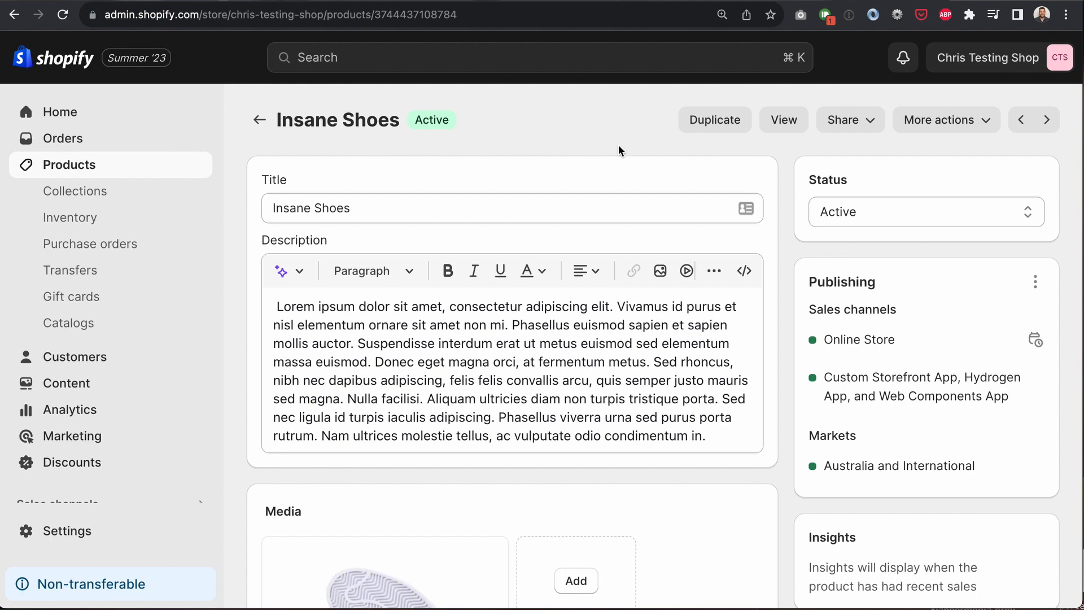
{"action": "left_click", "coordinate": [276, 15]}
{"action": "type", "text": ".json"}
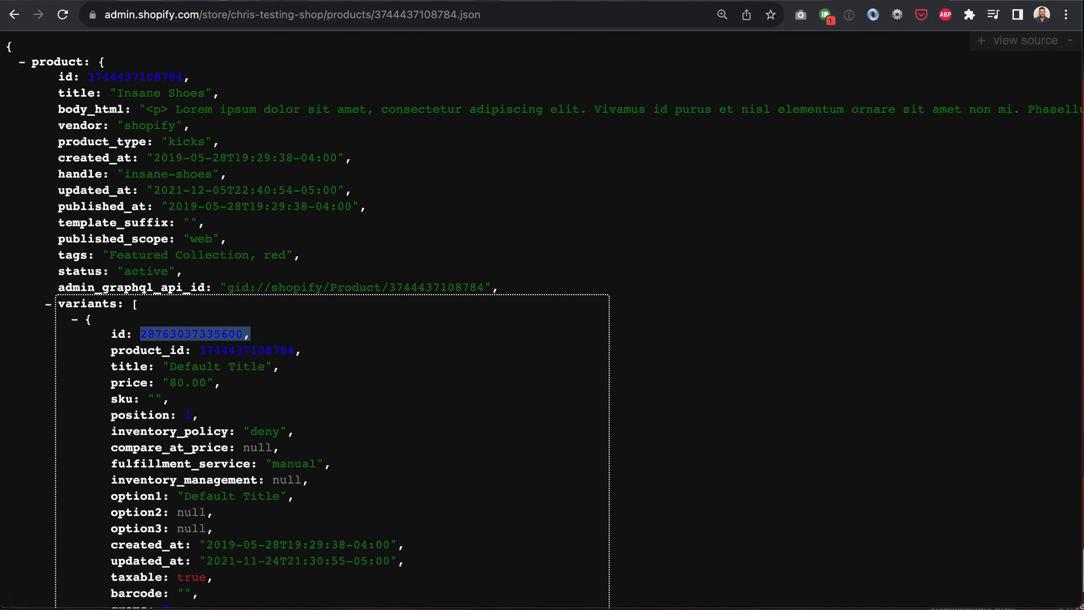
{"action": "mouse_move", "coordinate": [159, 334]}
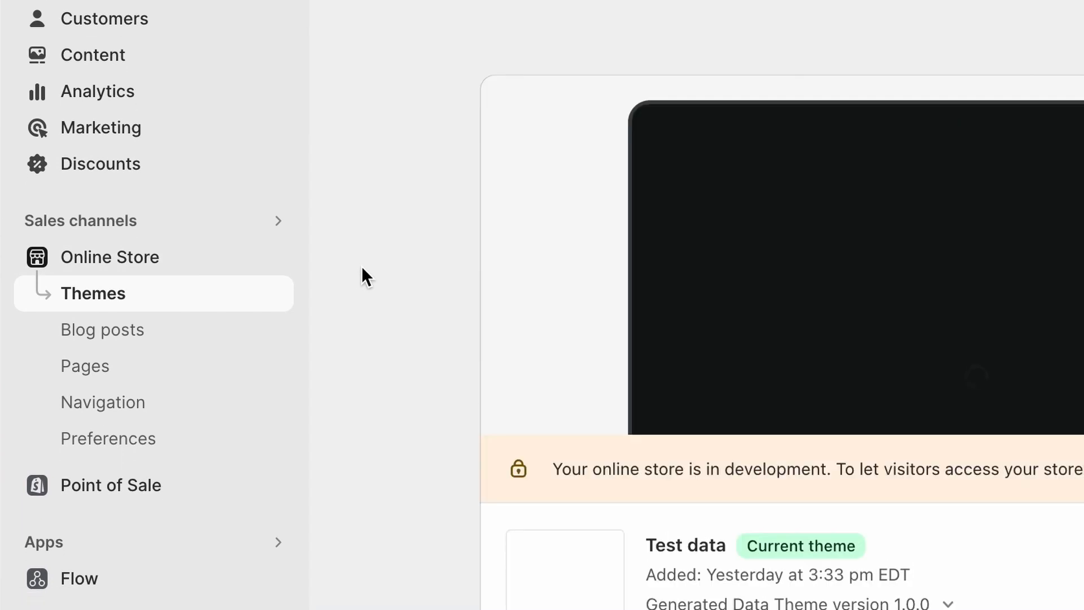
- Open the Hydrogen sales channel from the admin sidebar
{"action": "left_click", "coordinate": [59, 368]}
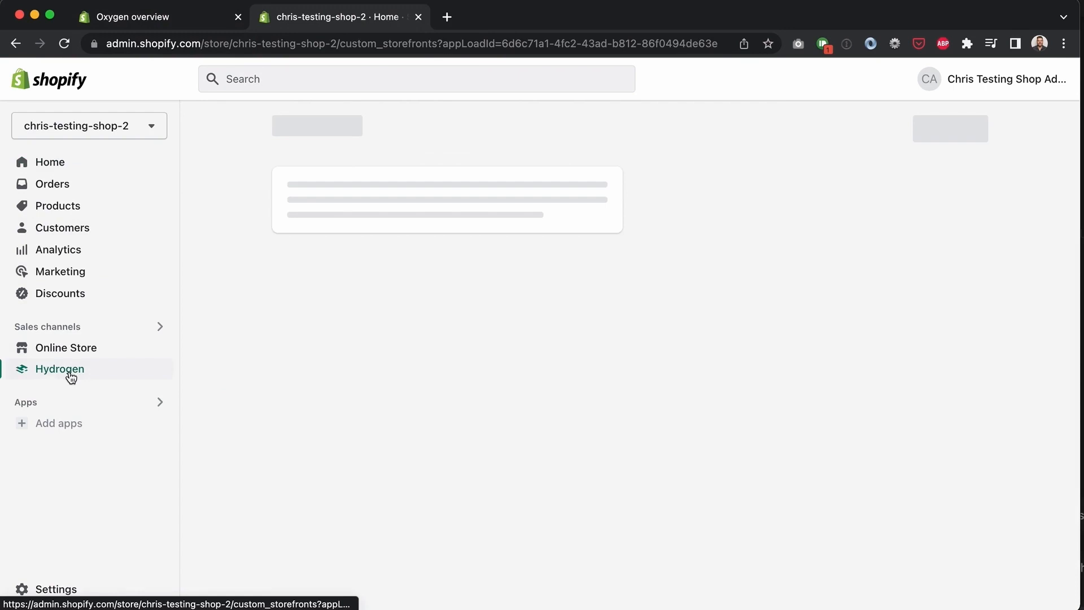
- Check the Hydrogen storefronts list, then read the Oxygen docs down to 'How Oxygen works'
{"action": "left_click", "coordinate": [60, 368]}
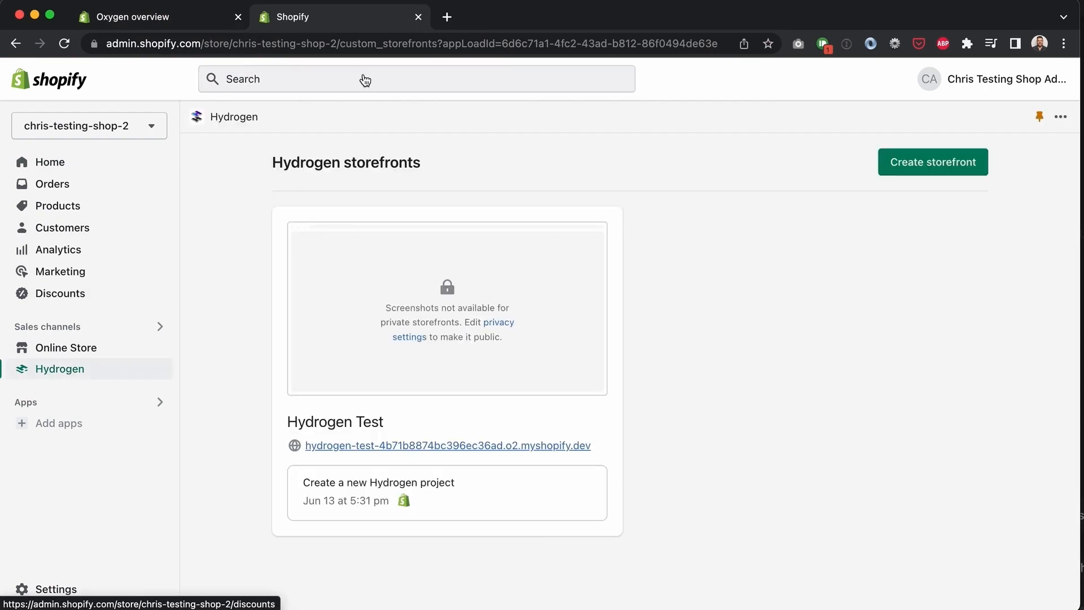
{"action": "left_click", "coordinate": [131, 17]}
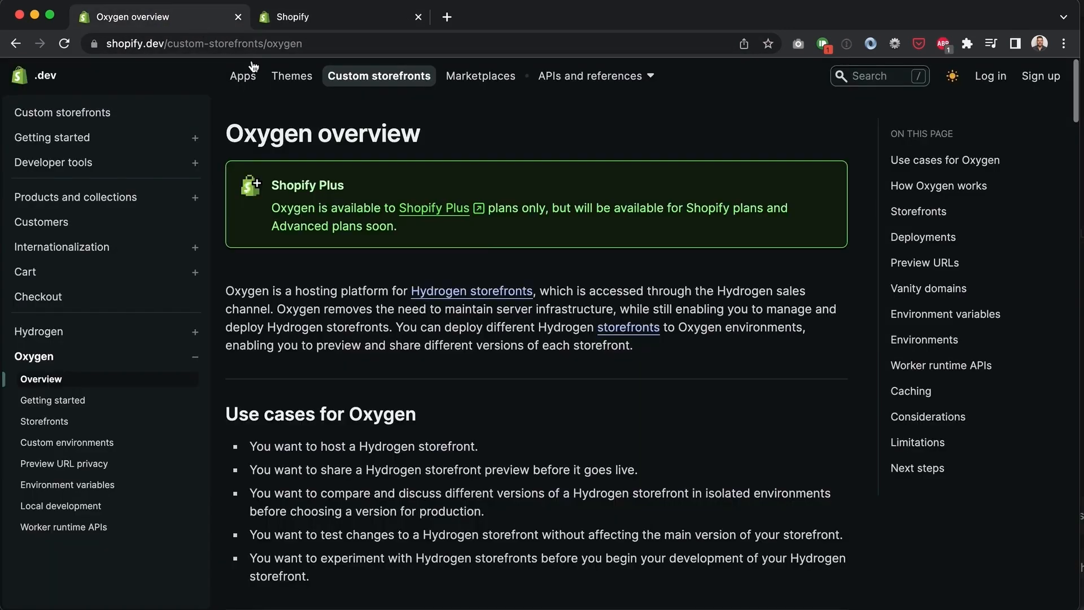
{"action": "scroll", "scroll_direction": "down", "scroll_amount": 3}
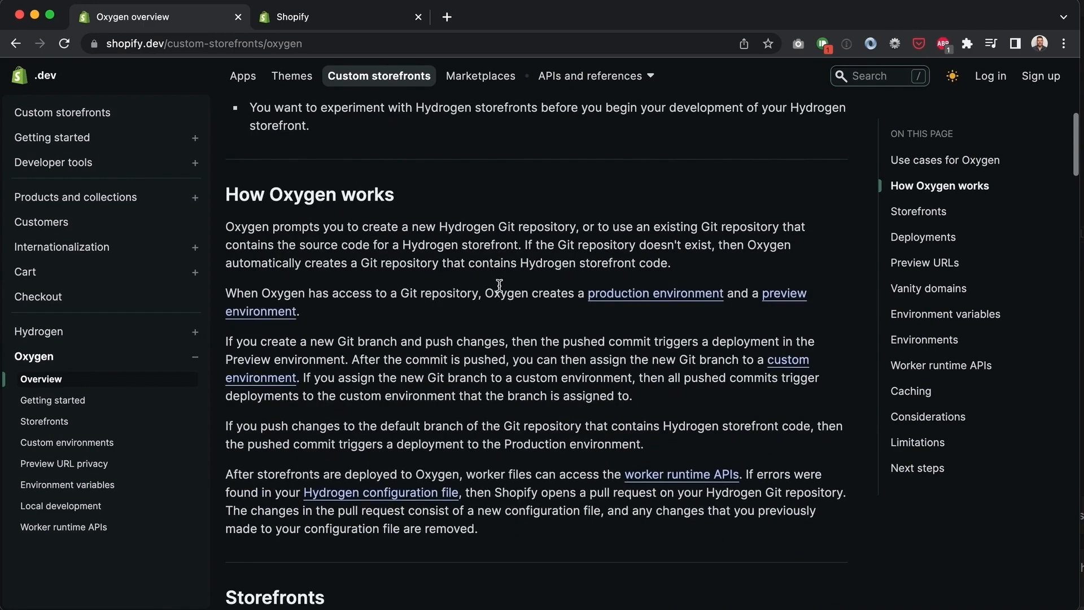
{"action": "scroll", "scroll_direction": "down", "scroll_amount": 3}
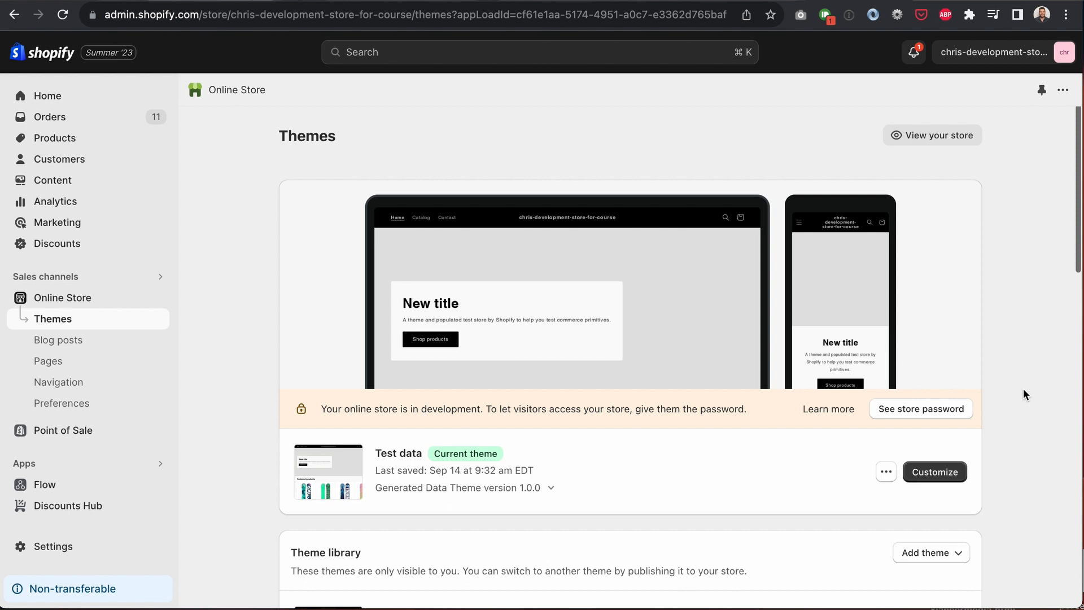
- Edit the Dawn theme's code and open its password.liquid layout file
{"action": "scroll", "scroll_direction": "down", "scroll_amount": 3}
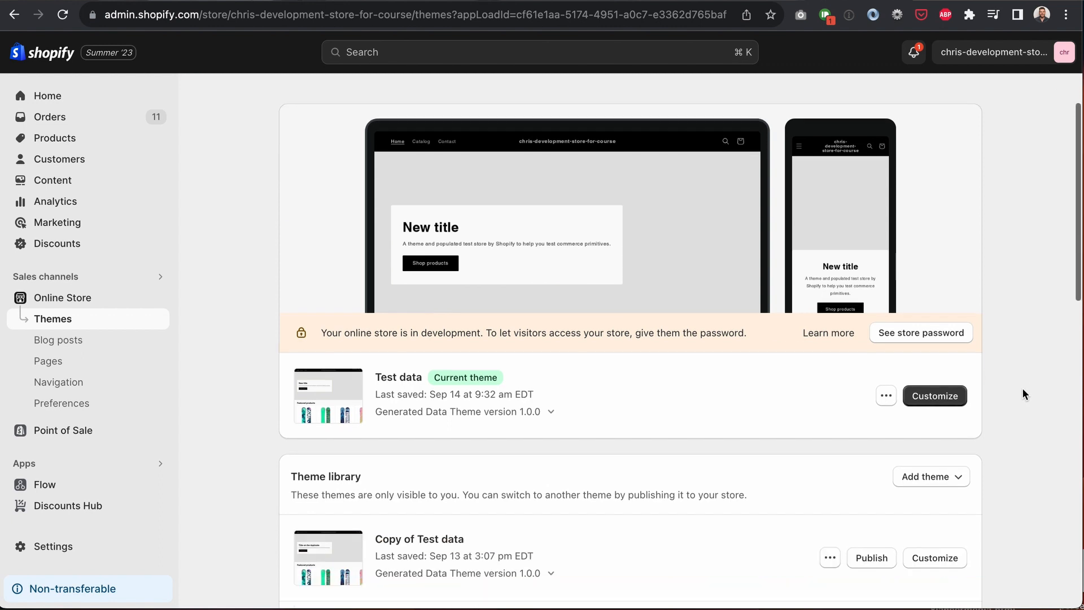
{"action": "left_click", "coordinate": [830, 358]}
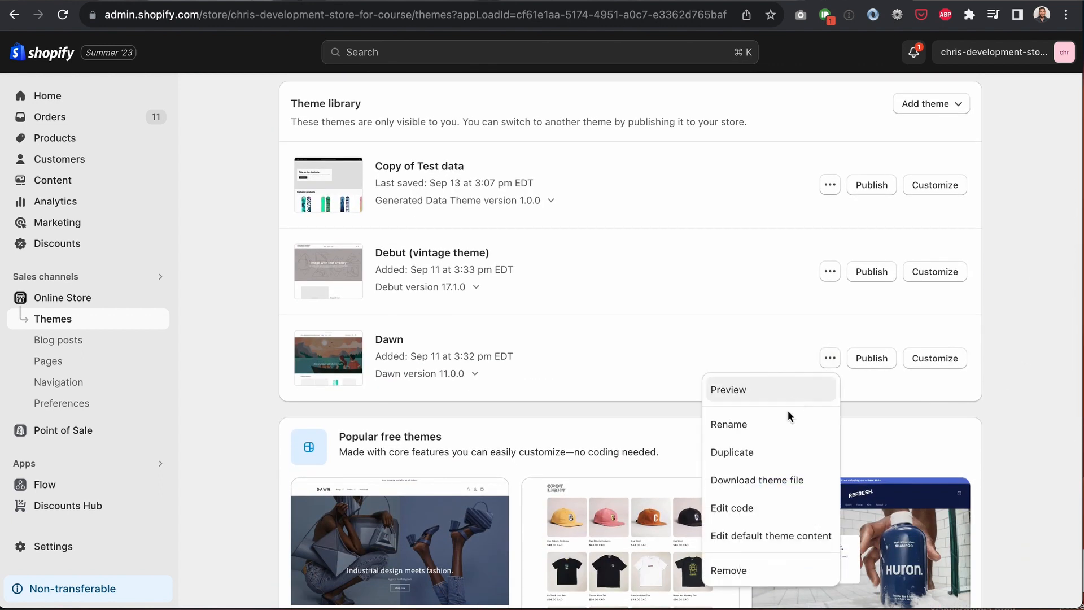
{"action": "left_click", "coordinate": [732, 507]}
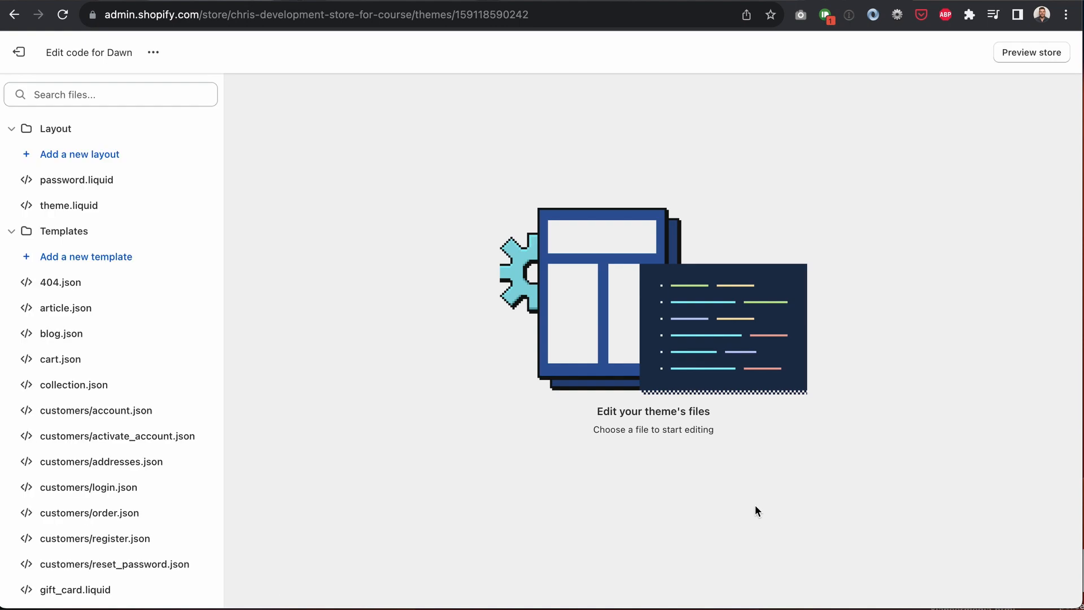
{"action": "mouse_move", "coordinate": [78, 180]}
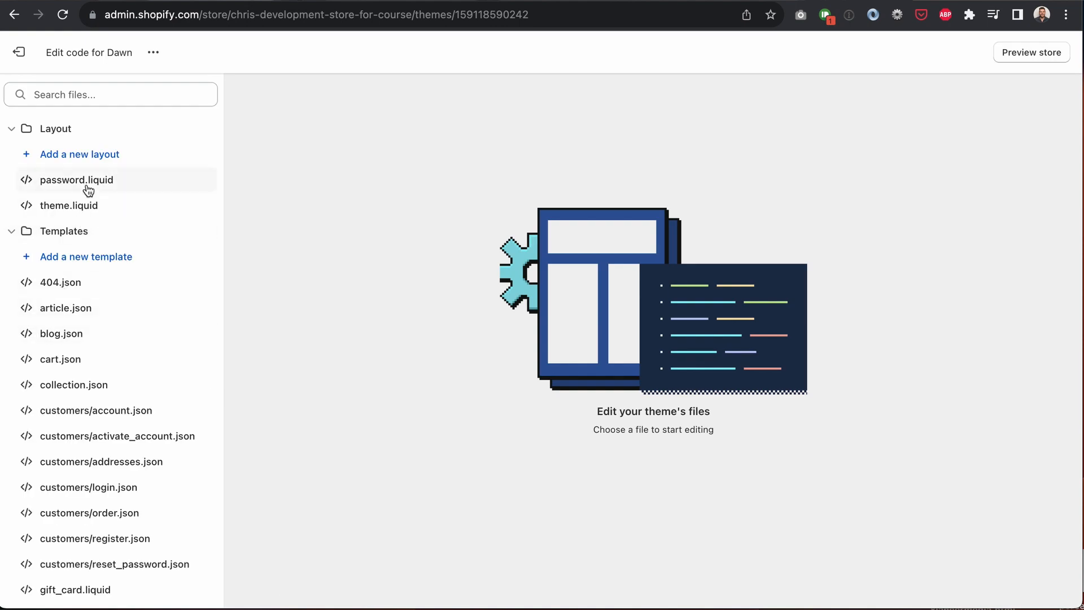
{"action": "left_click", "coordinate": [77, 179]}
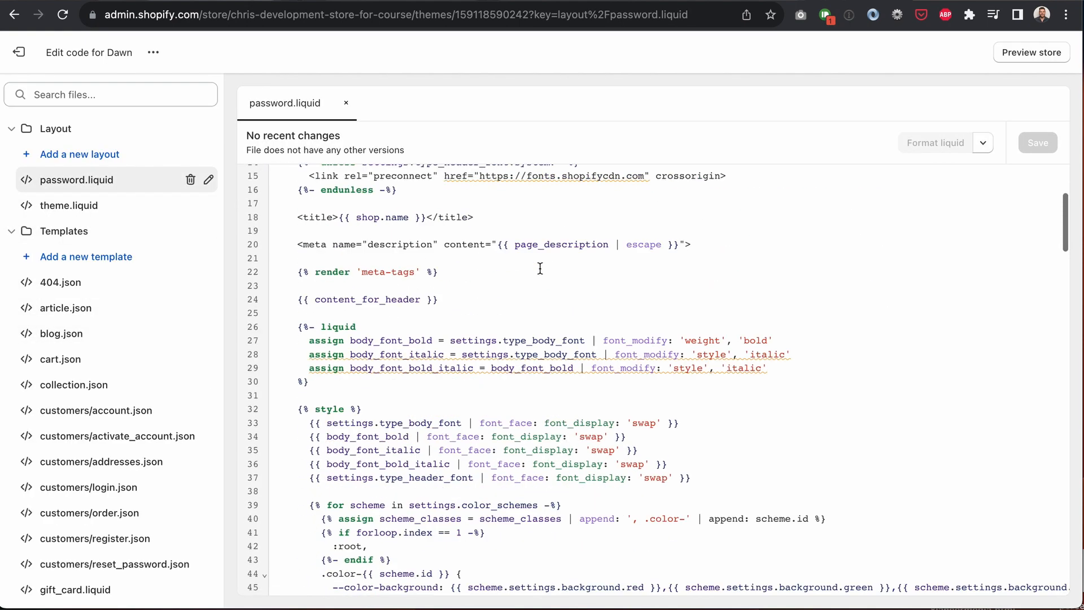
{"action": "left_click", "coordinate": [68, 308]}
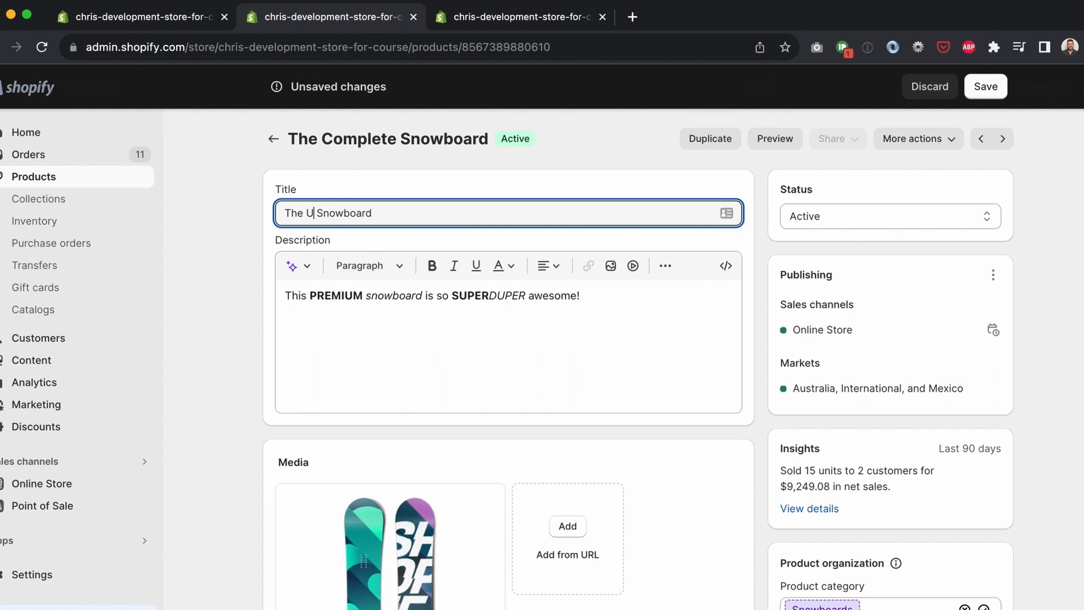
- Set colors_accent_1 to #45c0b6 in settings_data.json and save the theme in the editor
{"action": "type", "text": "ltimate"}
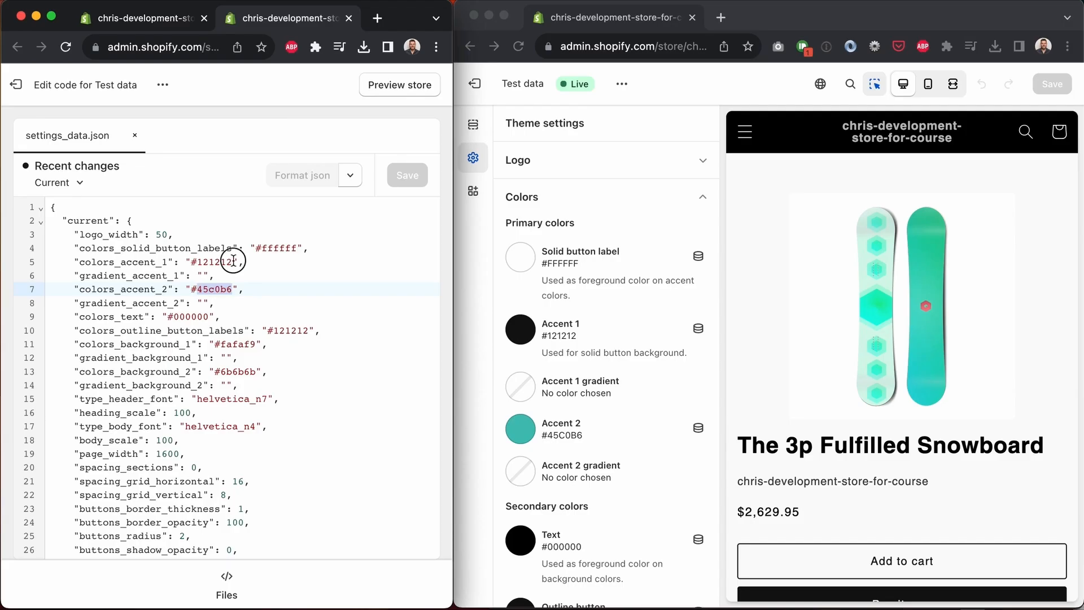
{"action": "type", "text": "45c0b6"}
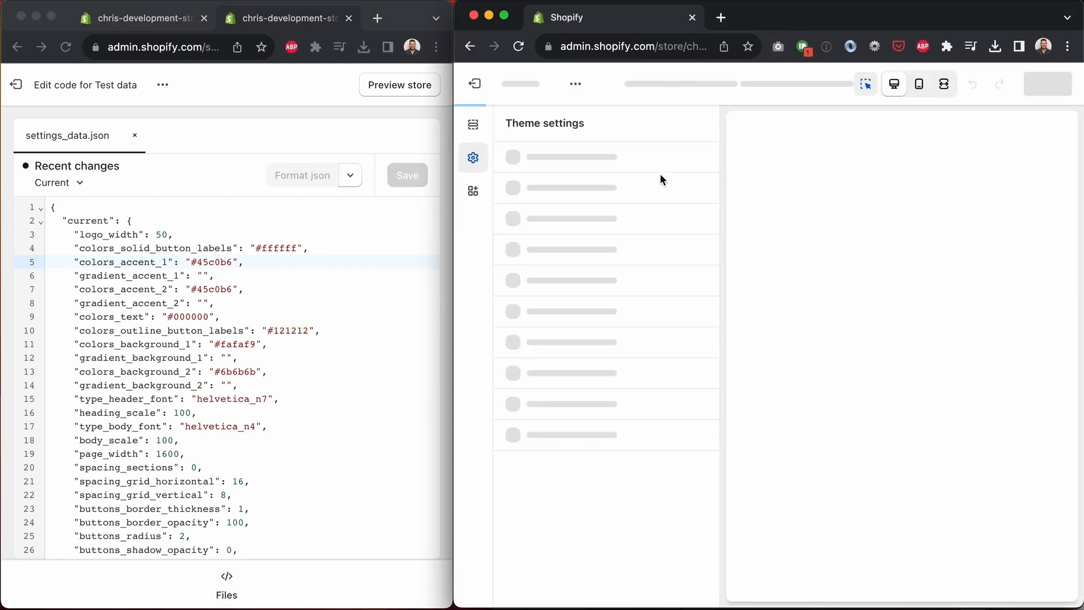
{"action": "left_click", "coordinate": [519, 328]}
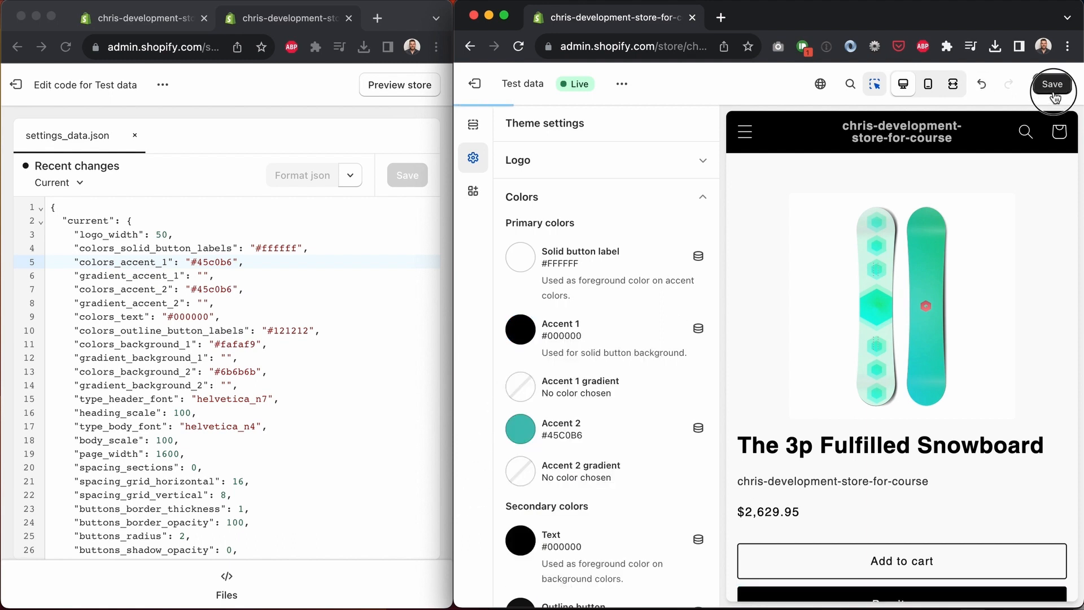
{"action": "left_click", "coordinate": [1051, 84]}
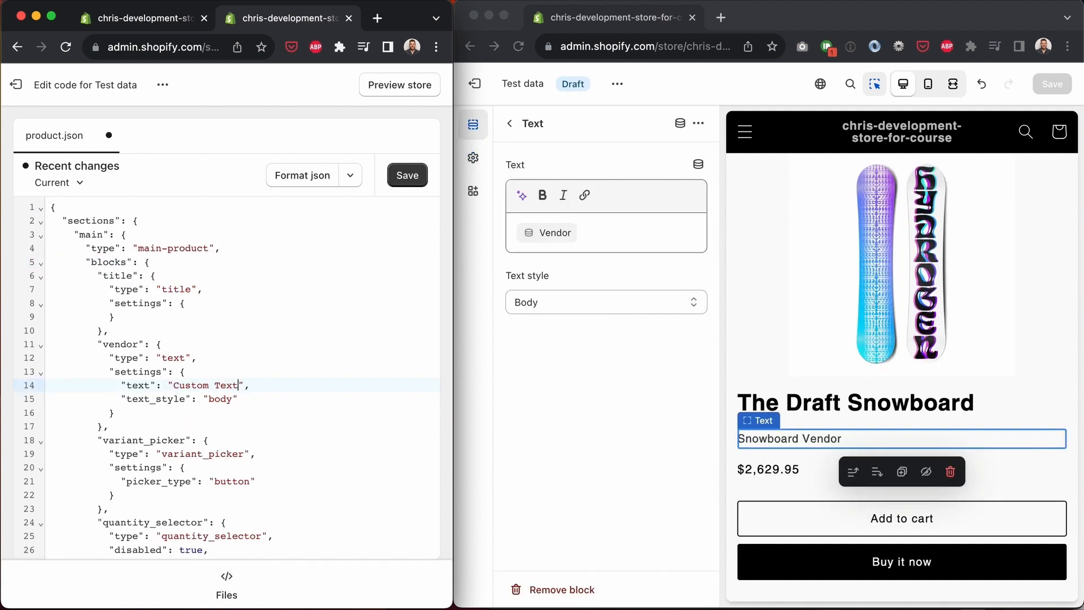
- Save product.json, then change the vendor block text to 'Some other text' and save it
{"action": "left_click", "coordinate": [406, 175]}
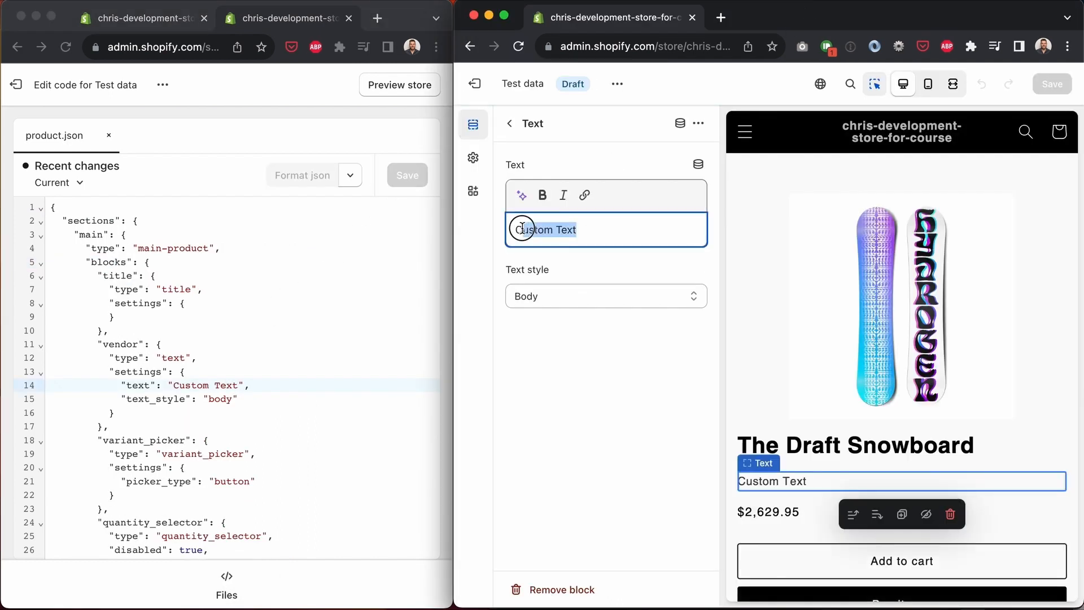
{"action": "type", "text": "Some other text"}
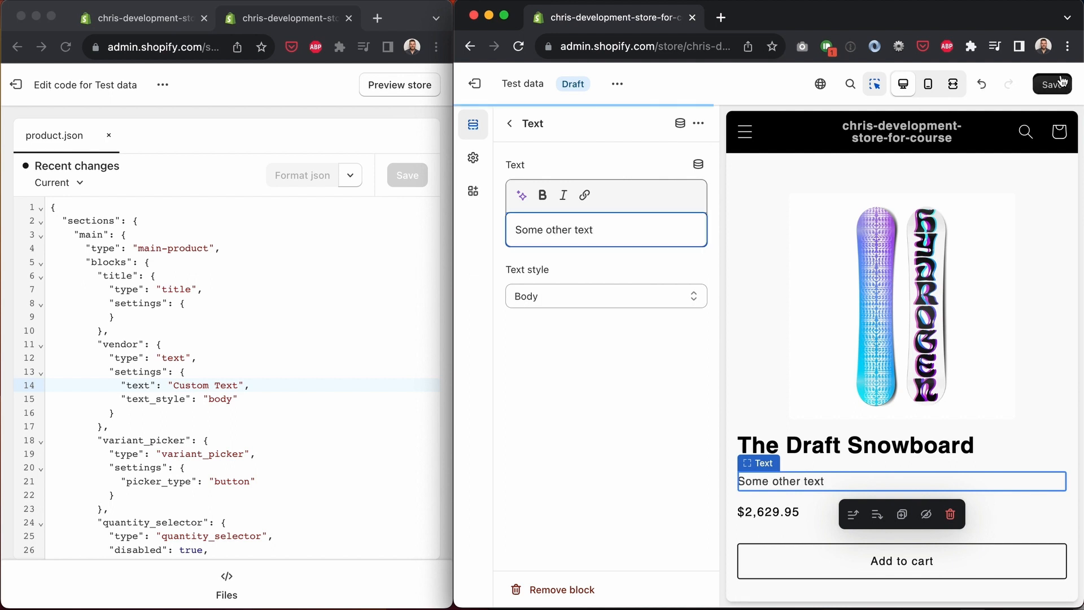
{"action": "left_click", "coordinate": [1051, 84]}
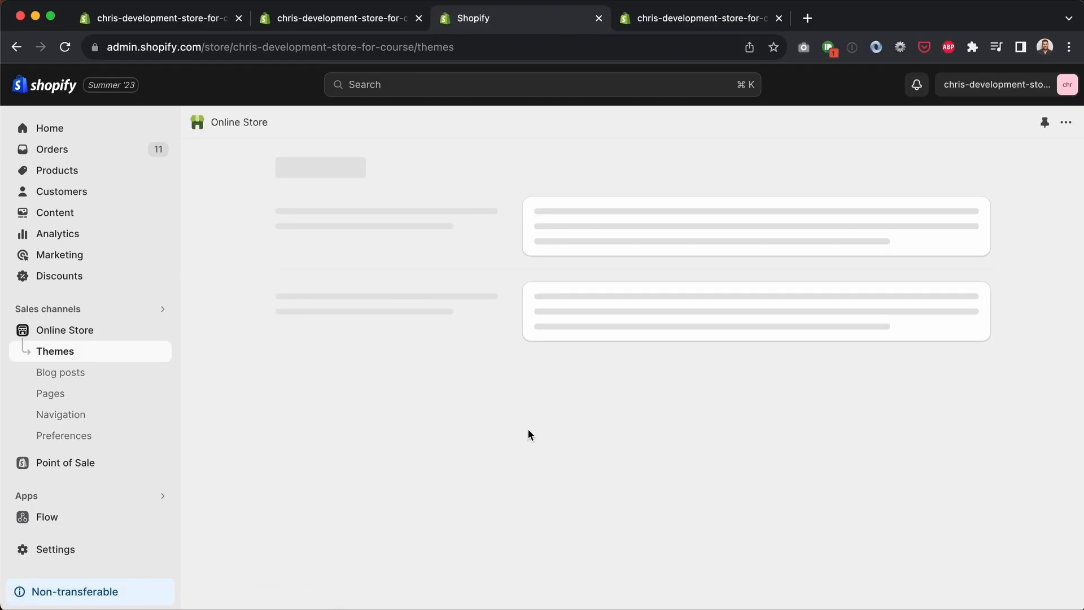
- Show the actions menu for the Test data theme and pick one of its options
{"action": "left_click", "coordinate": [888, 341]}
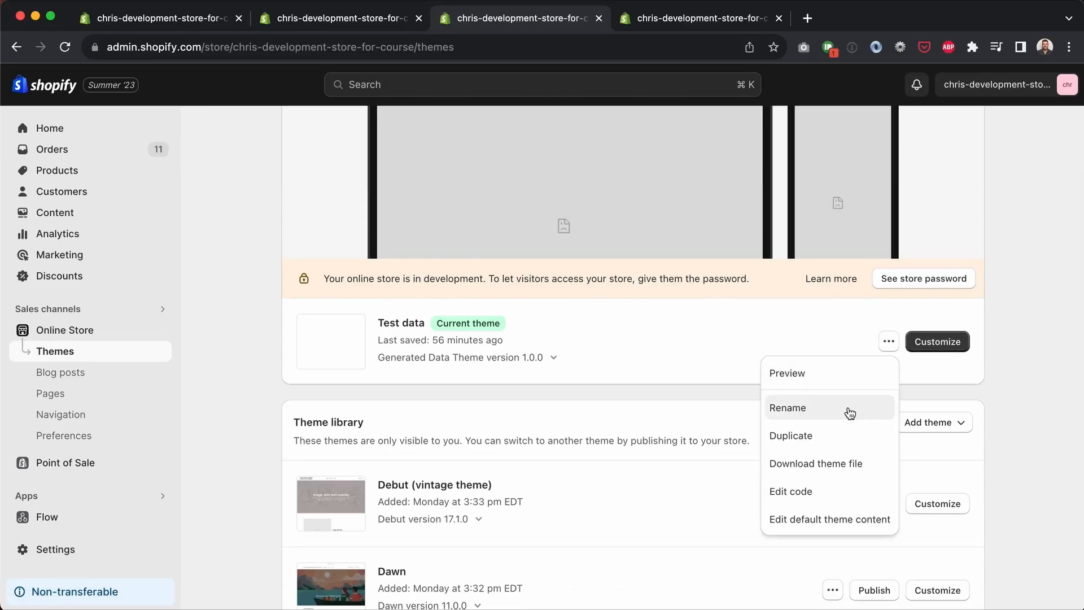
{"action": "left_click", "coordinate": [790, 436]}
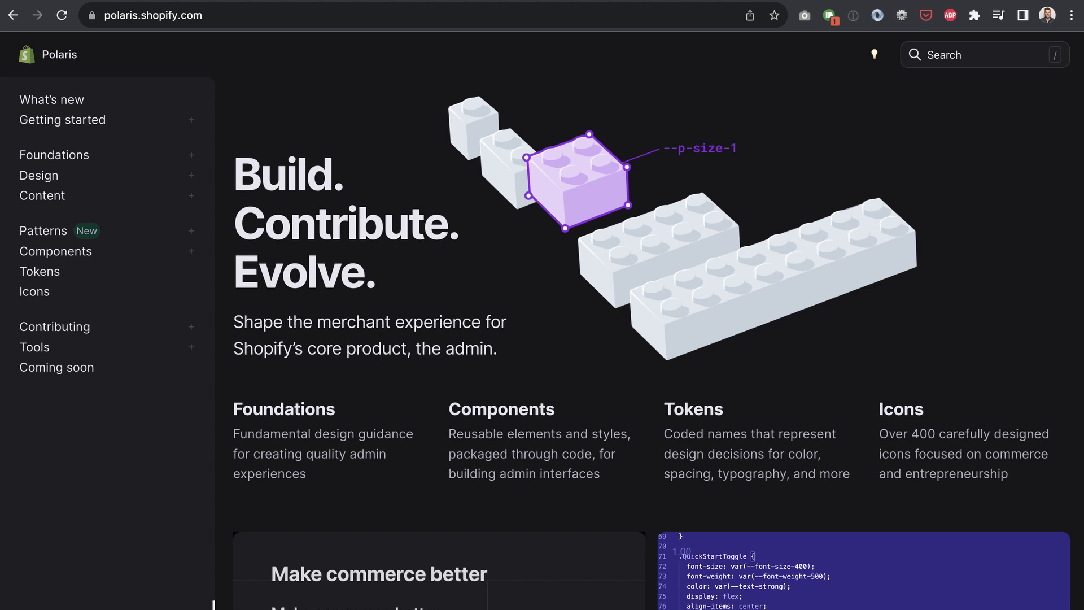
- Visit the Flow app's Workflows page, start a new workflow, then go back to the list
{"action": "left_click", "coordinate": [521, 17]}
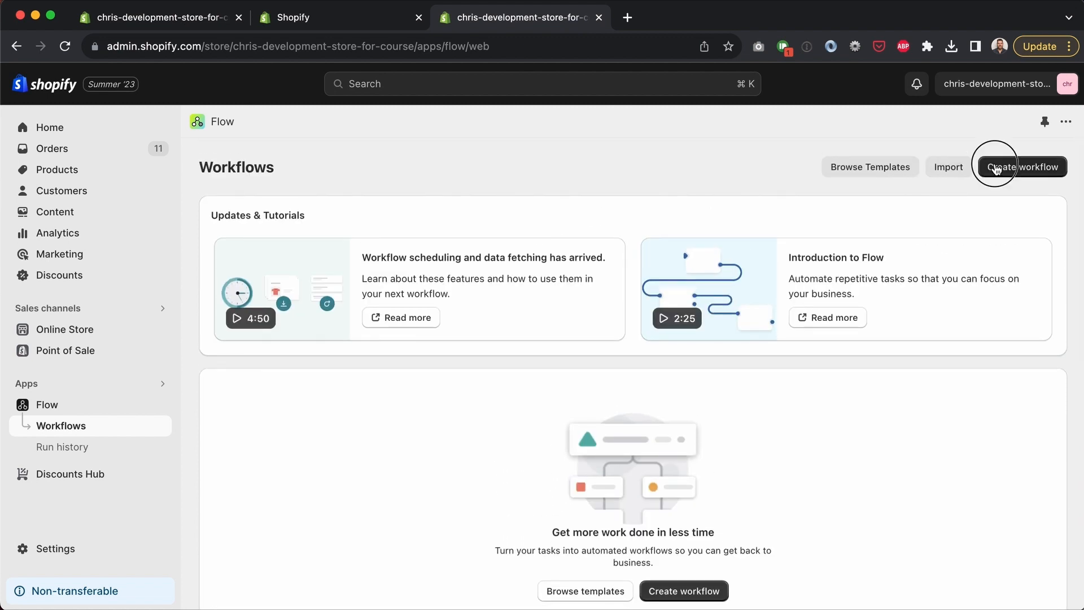
{"action": "left_click", "coordinate": [1022, 167]}
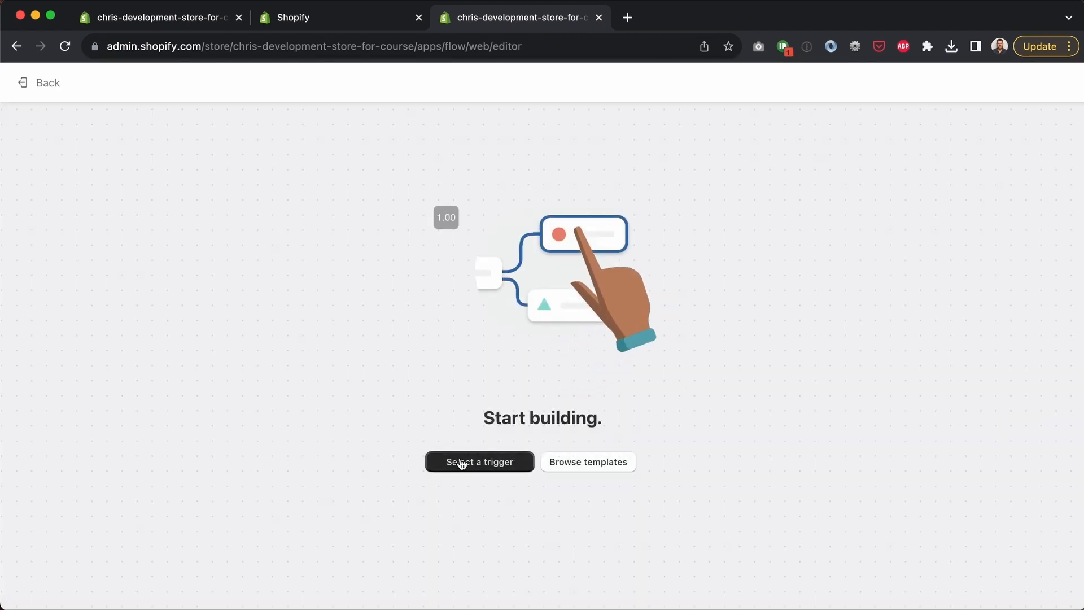
{"action": "left_click", "coordinate": [38, 82]}
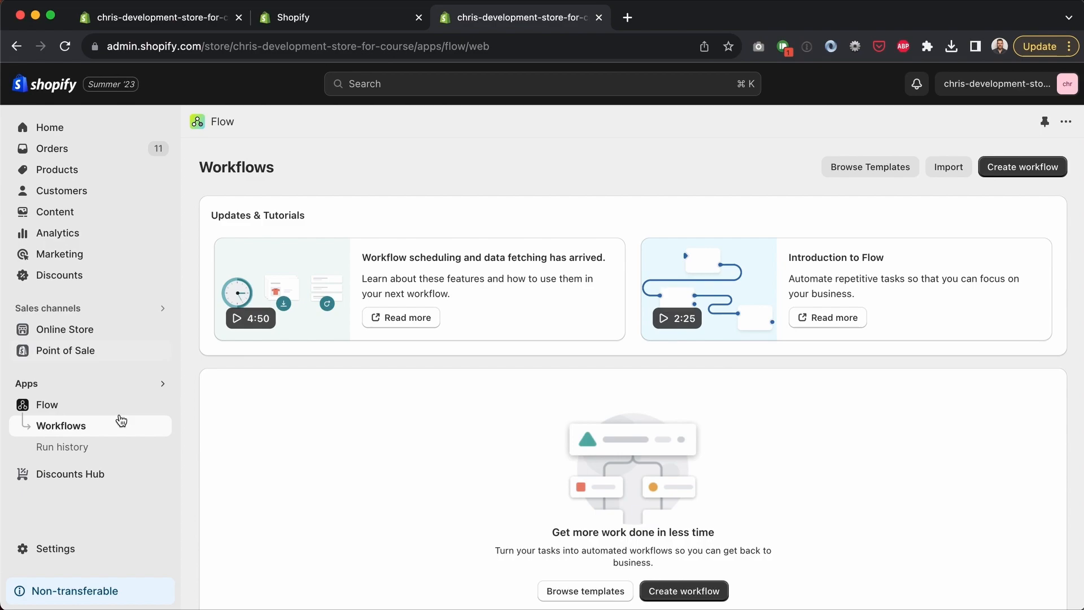